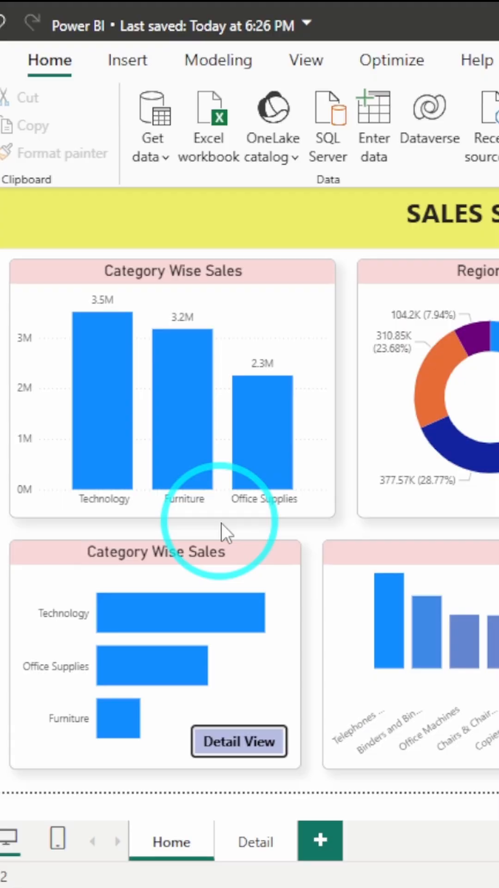
Visit the Detail page, then return to the Home page.
{"action": "left_click", "coordinate": [239, 740]}
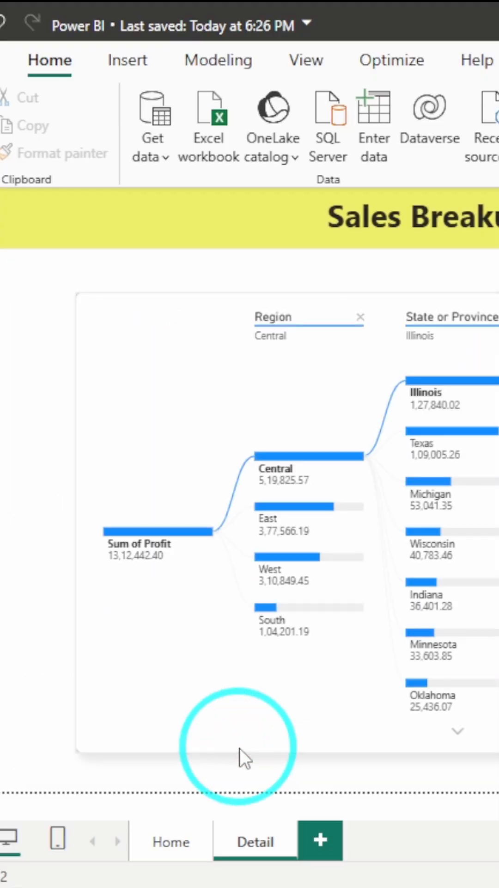
{"action": "left_click", "coordinate": [171, 842]}
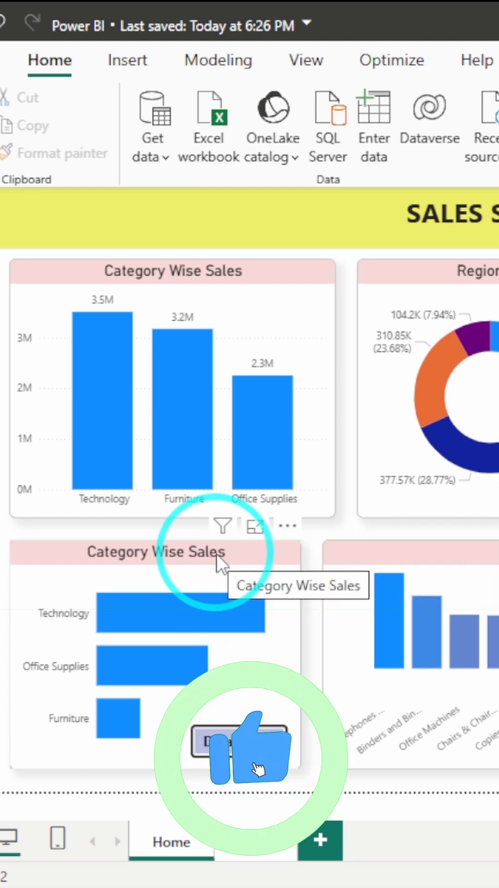
{"action": "left_click", "coordinate": [318, 839]}
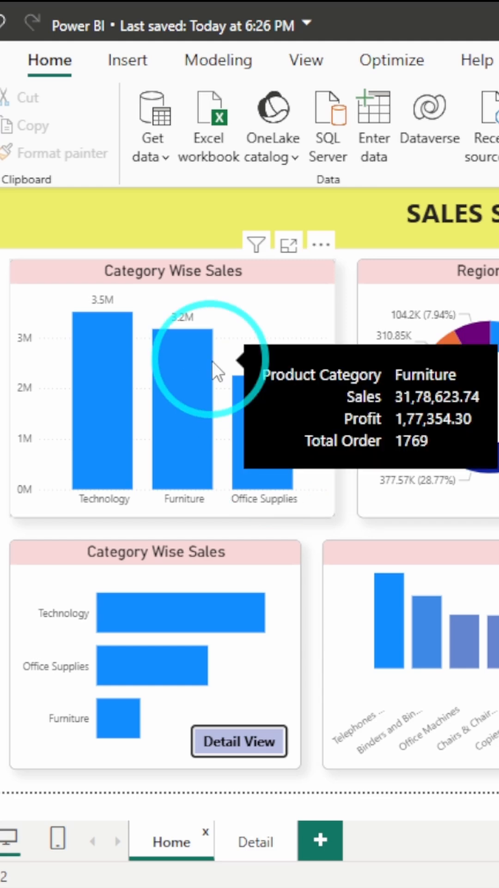
Insert a Blank button from the Insert tab's Buttons menu.
{"action": "left_click", "coordinate": [128, 60]}
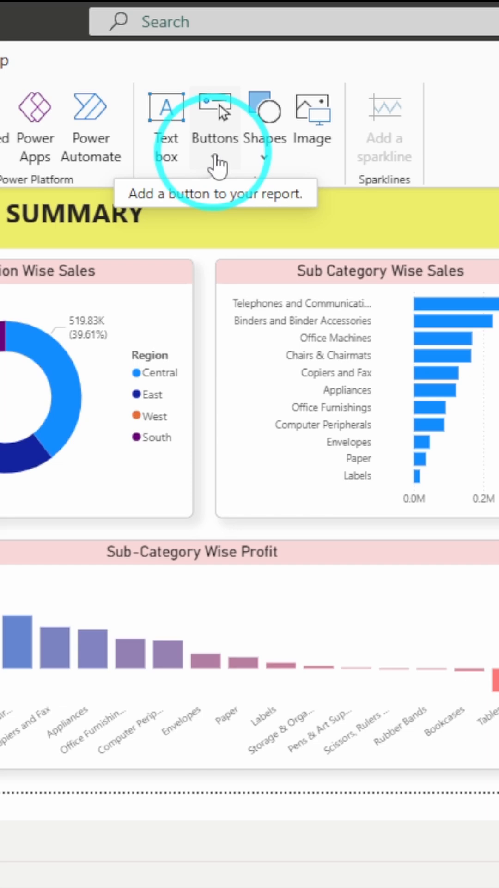
{"action": "left_click", "coordinate": [214, 157]}
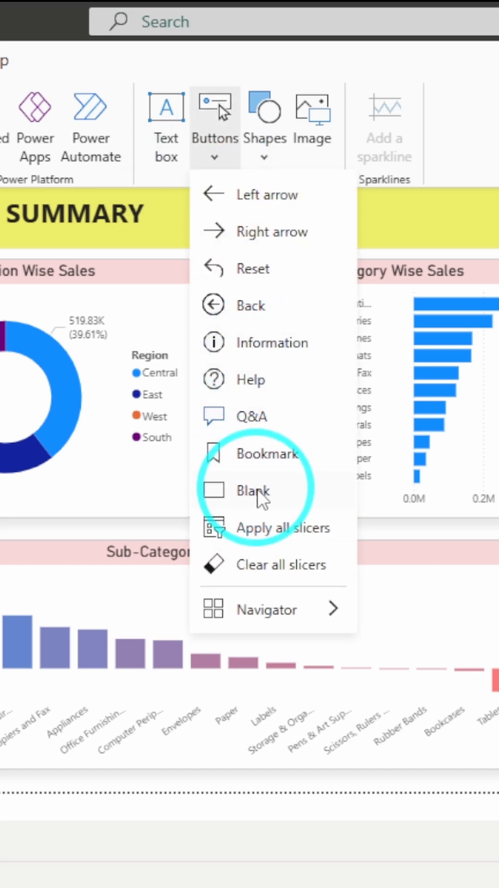
{"action": "left_click", "coordinate": [253, 490]}
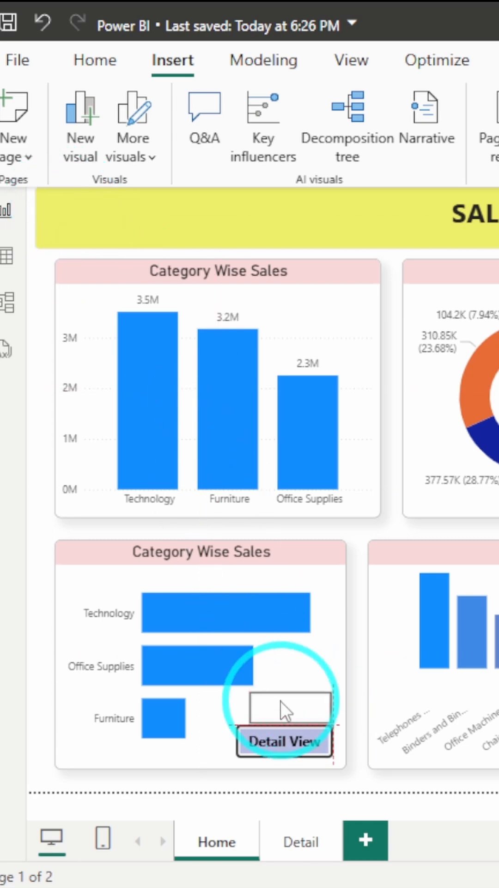
Place the blank button above Detail View and bring up its Format button settings.
{"action": "left_click", "coordinate": [283, 708]}
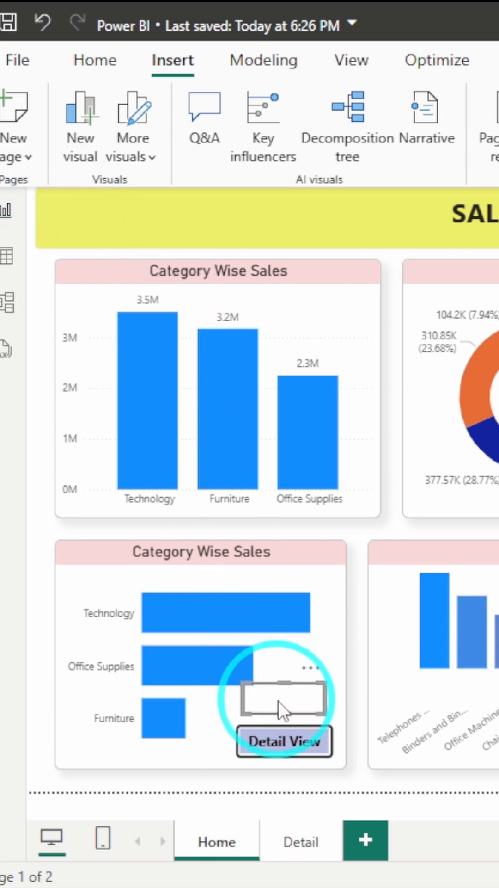
{"action": "left_click", "coordinate": [284, 741]}
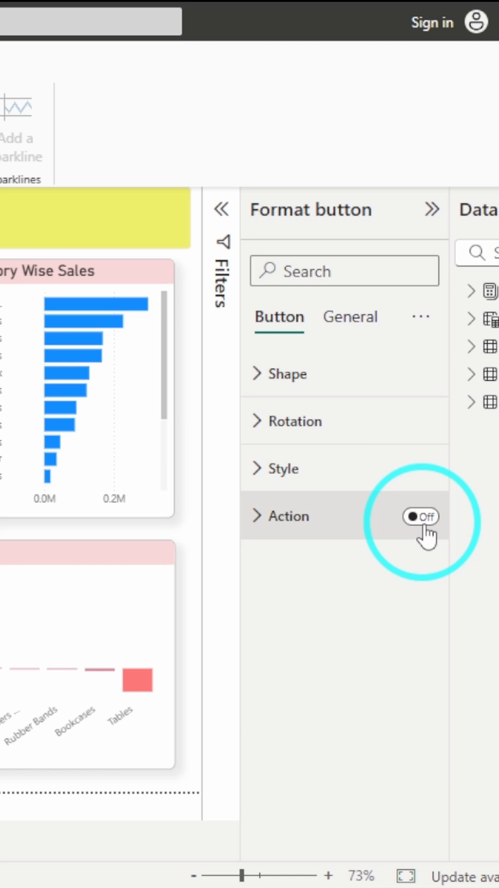
Switch the button's Action on with type Page navigation and destination Detail.
{"action": "left_click", "coordinate": [419, 516]}
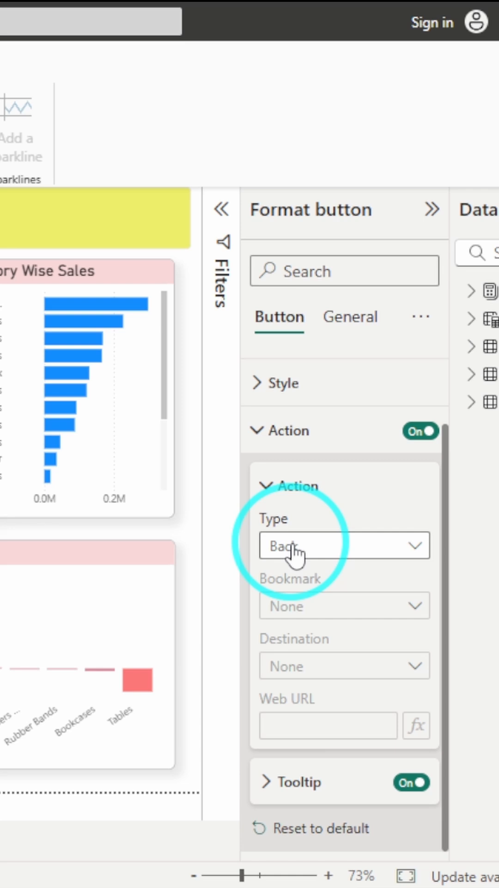
{"action": "left_click", "coordinate": [343, 545]}
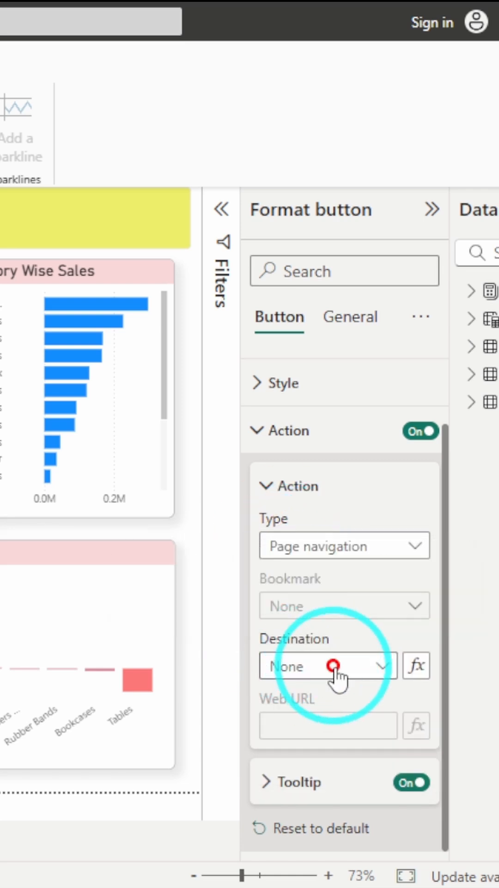
{"action": "left_click", "coordinate": [327, 665]}
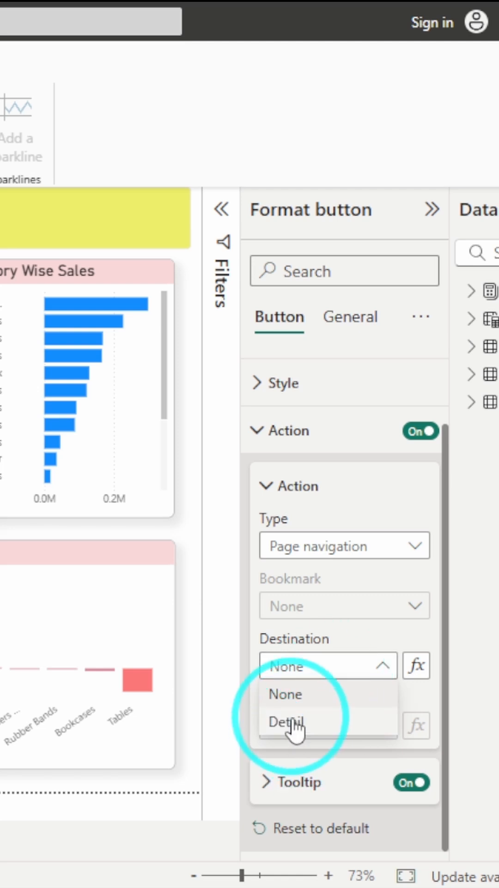
{"action": "left_click", "coordinate": [288, 722]}
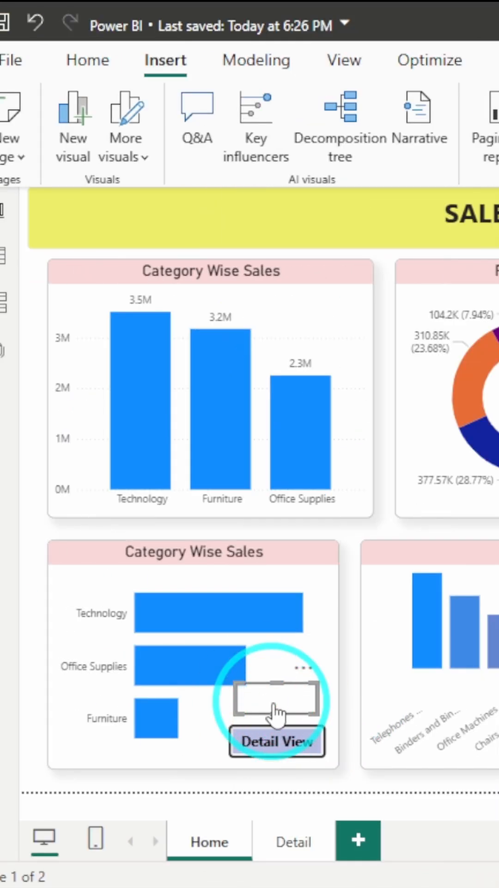
{"action": "left_click", "coordinate": [277, 741]}
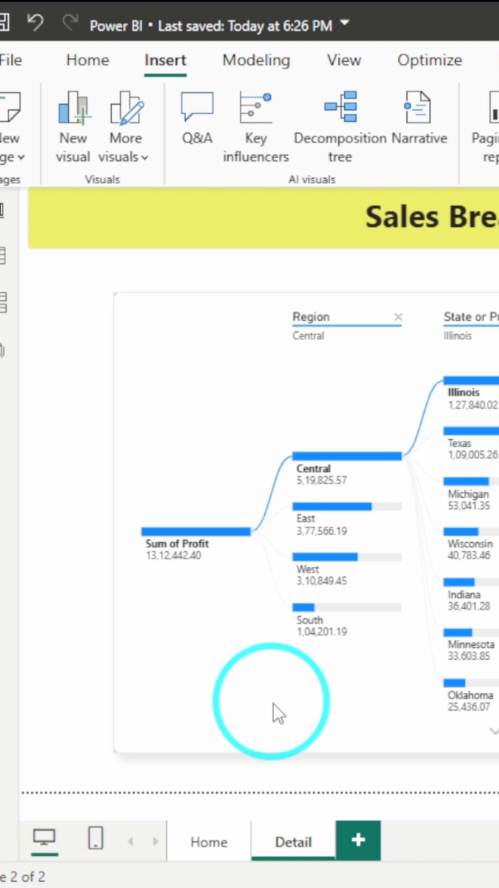
{"action": "left_click", "coordinate": [207, 842]}
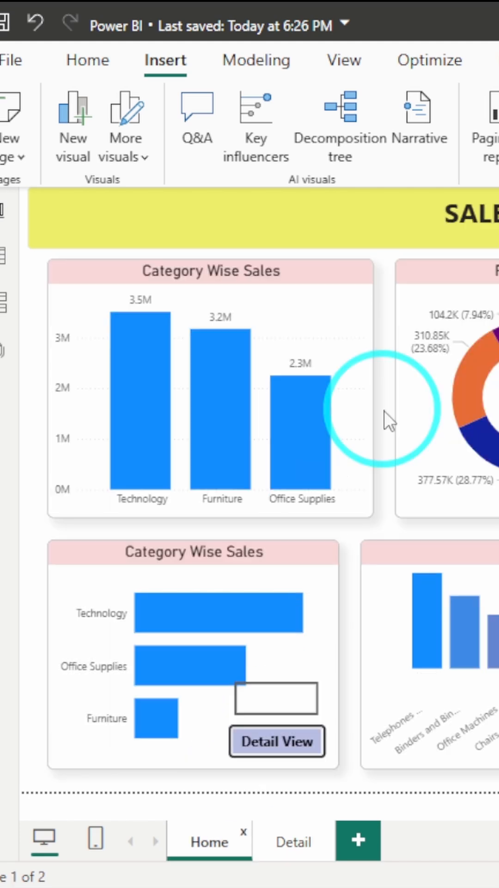